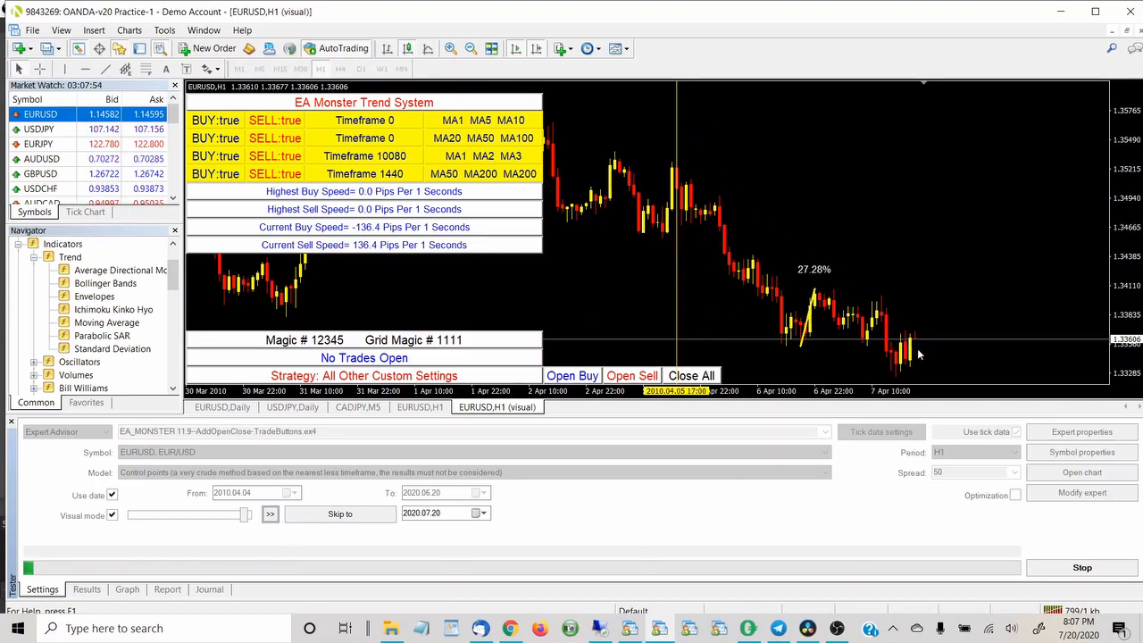
{"action": "mouse_move", "coordinate": [837, 269]}
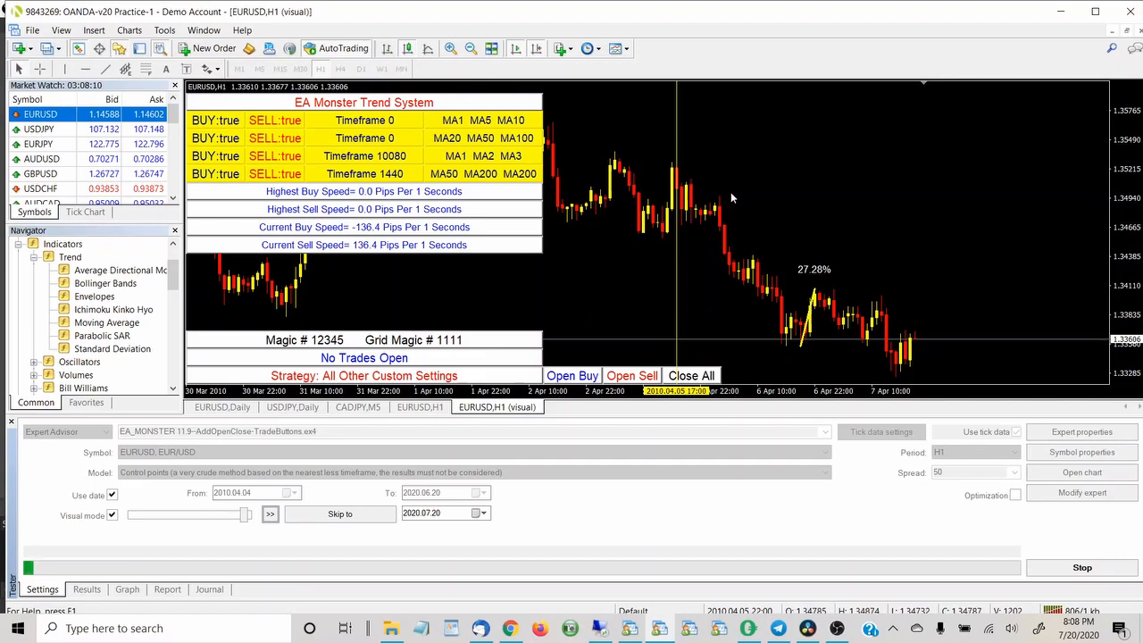
{"action": "mouse_move", "coordinate": [826, 286]}
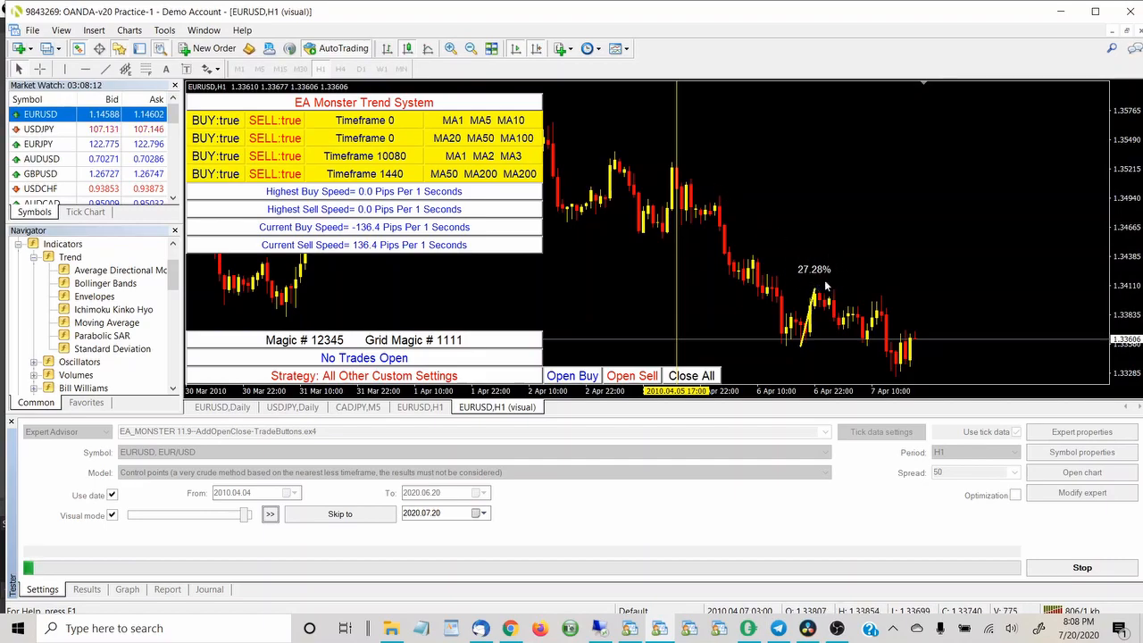
{"action": "mouse_move", "coordinate": [890, 324]}
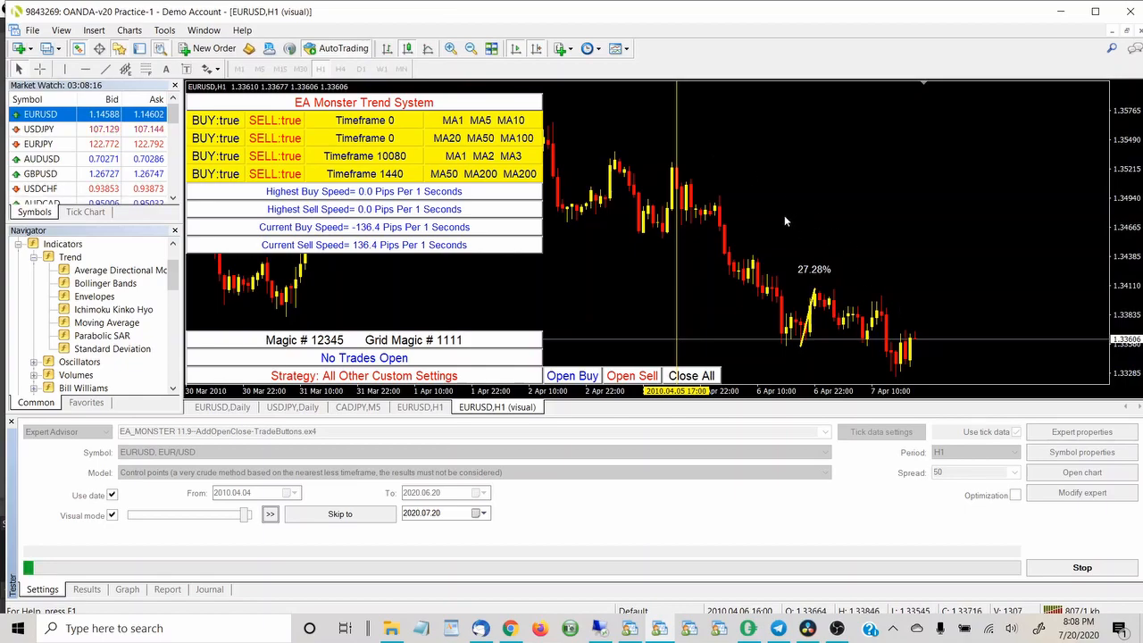
{"action": "mouse_move", "coordinate": [774, 248]}
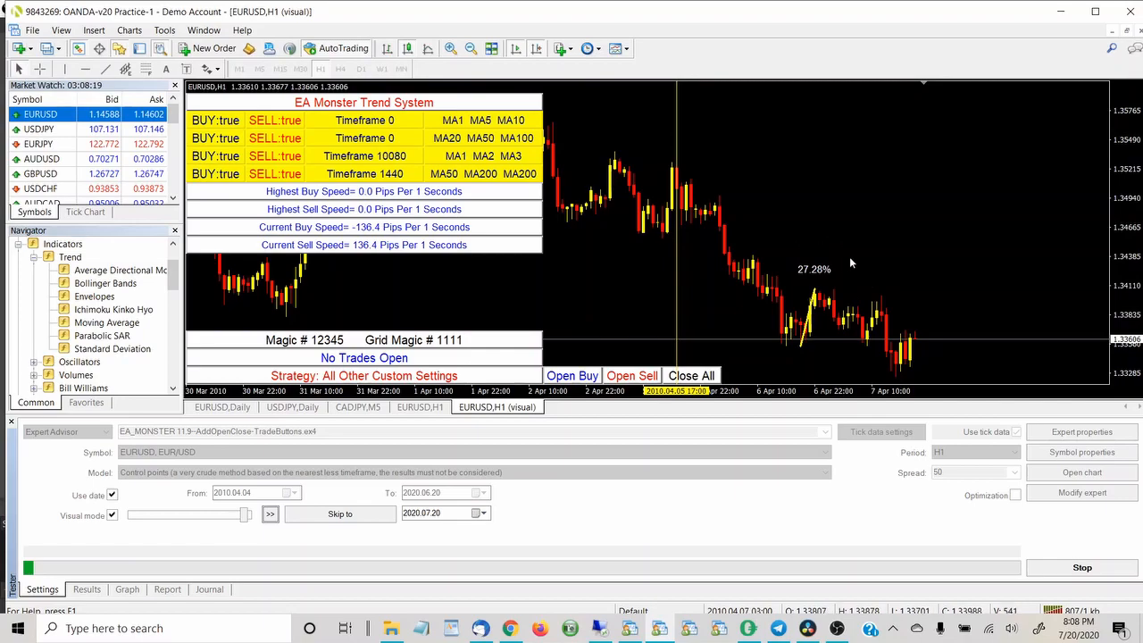
{"action": "mouse_move", "coordinate": [807, 220]}
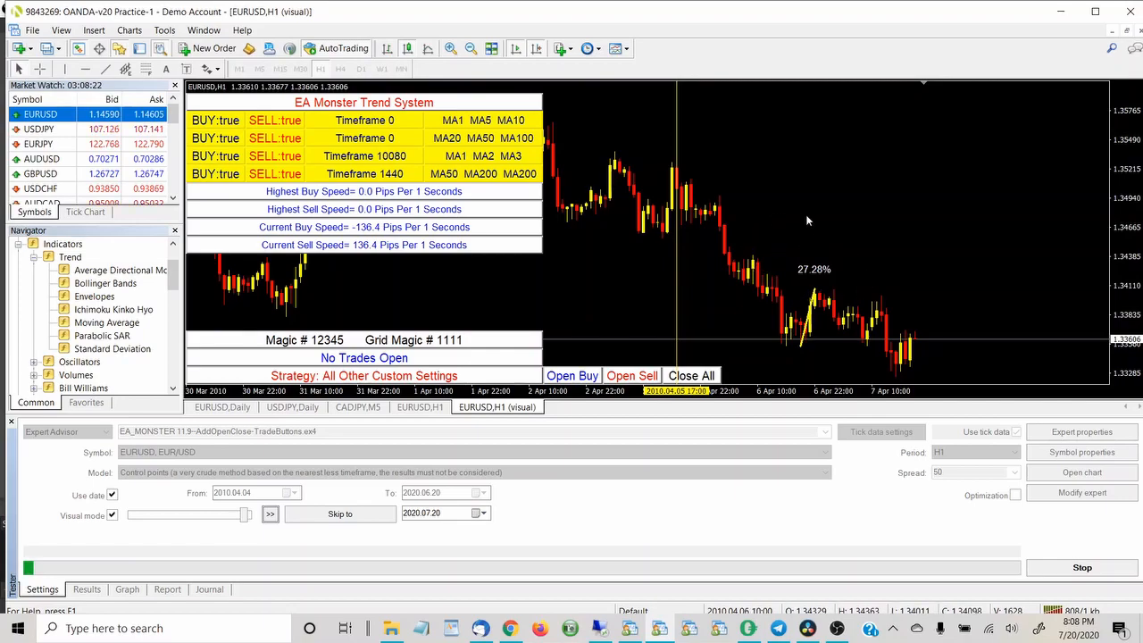
{"action": "mouse_move", "coordinate": [841, 241]}
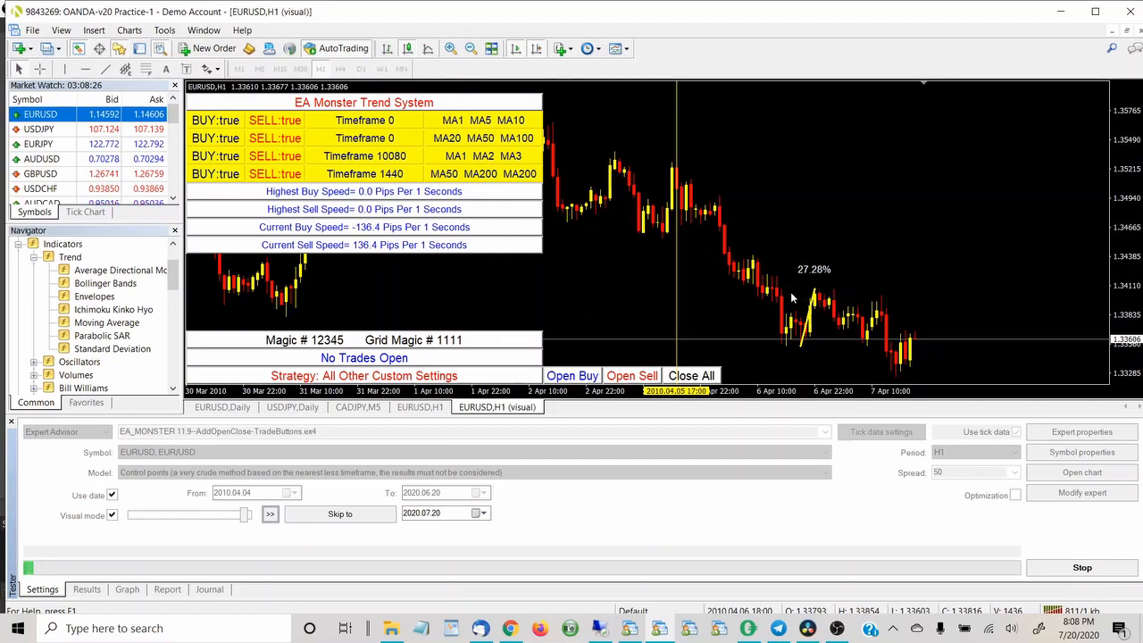
{"action": "mouse_move", "coordinate": [781, 284]}
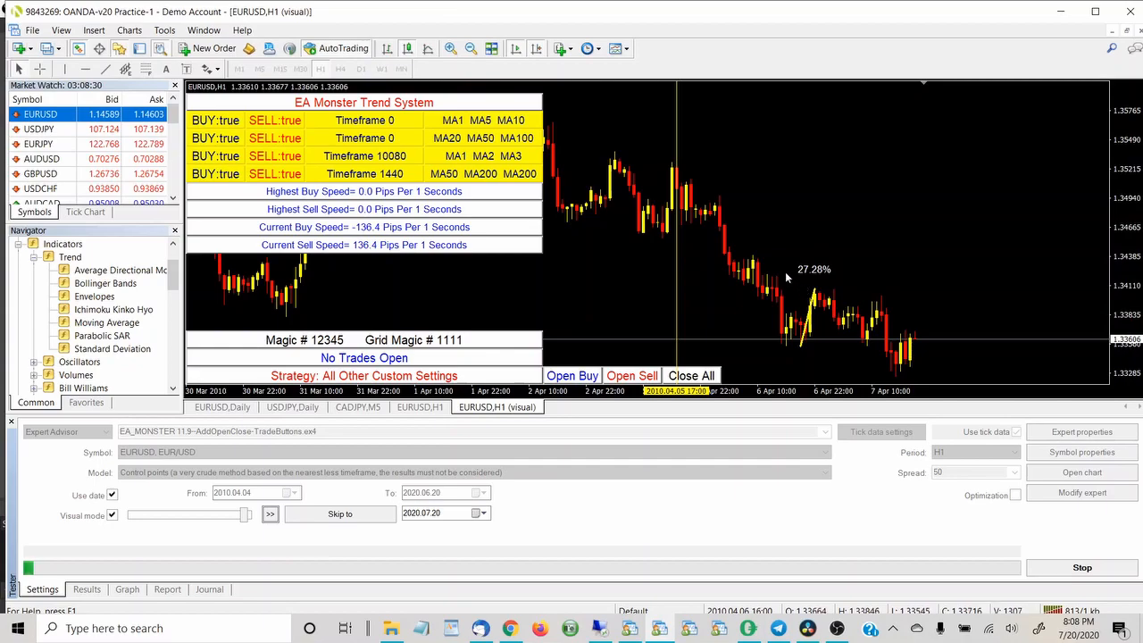
{"action": "mouse_move", "coordinate": [798, 248]}
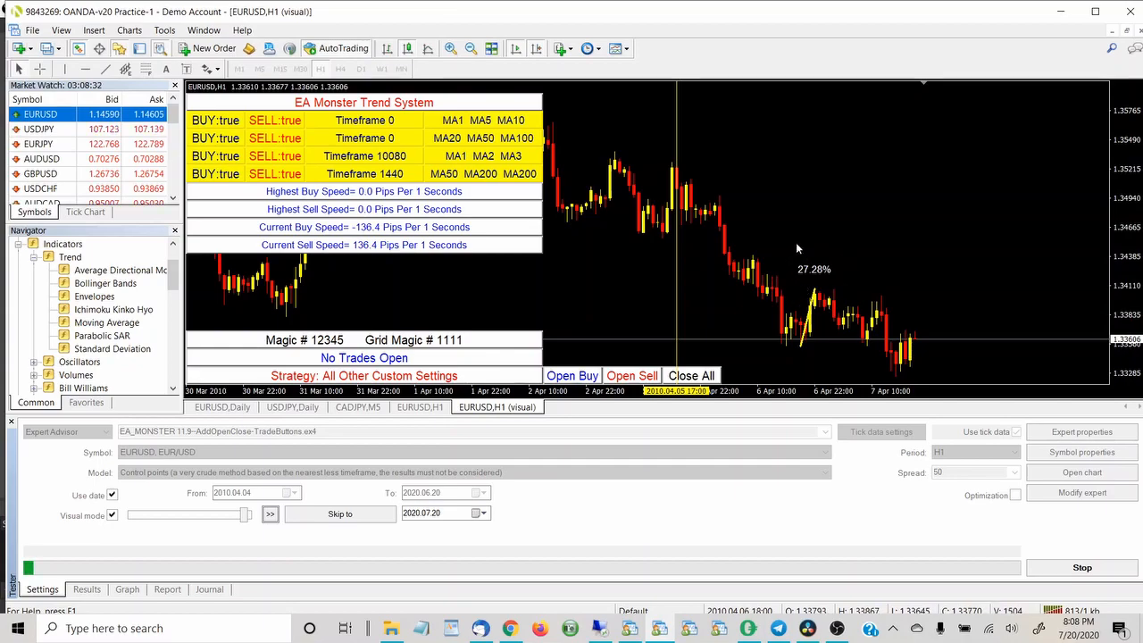
{"action": "mouse_move", "coordinate": [833, 291]}
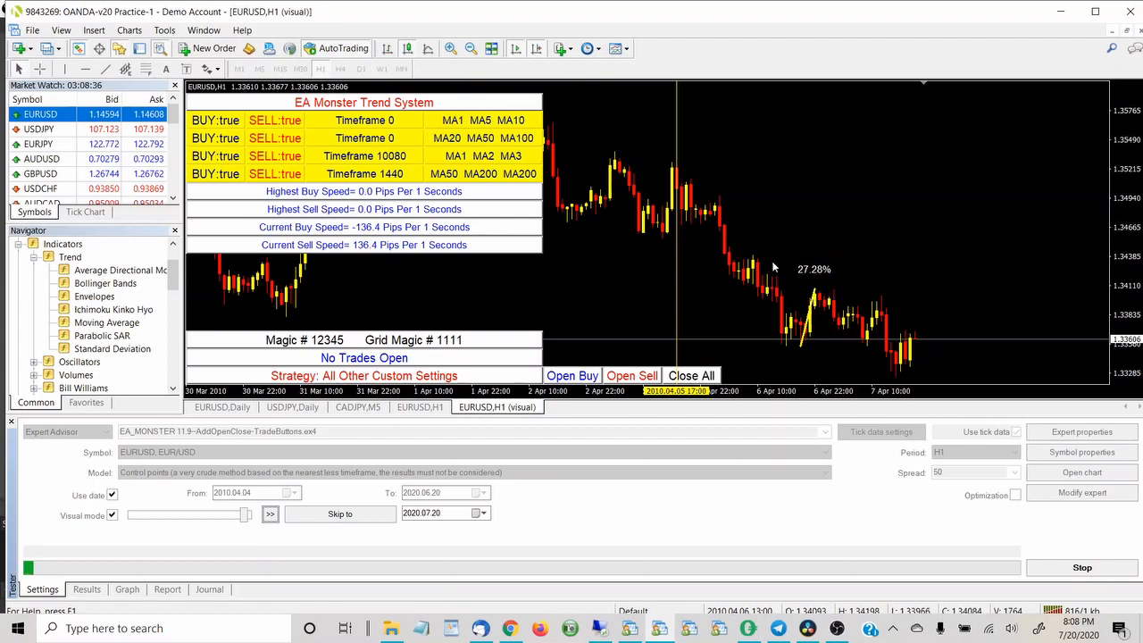
{"action": "mouse_move", "coordinate": [790, 244]}
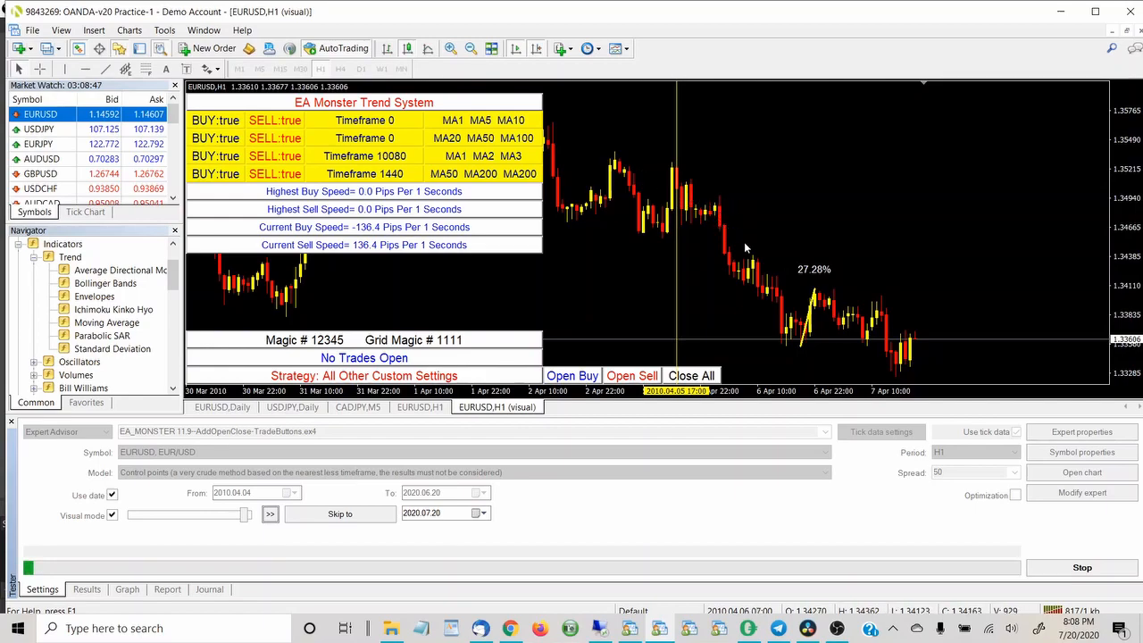
Step: Step the EURUSD H1 visual backtest forward with play/pause to 13 April 2010 (58.46% drawdown)
{"action": "left_click", "coordinate": [270, 514]}
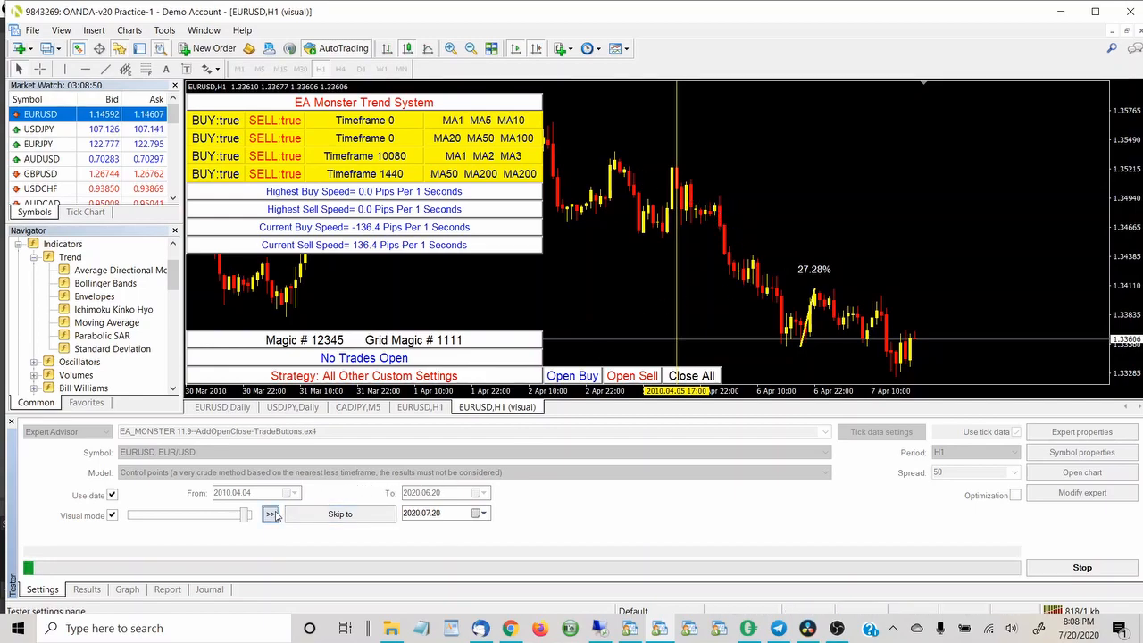
{"action": "left_click", "coordinate": [271, 513]}
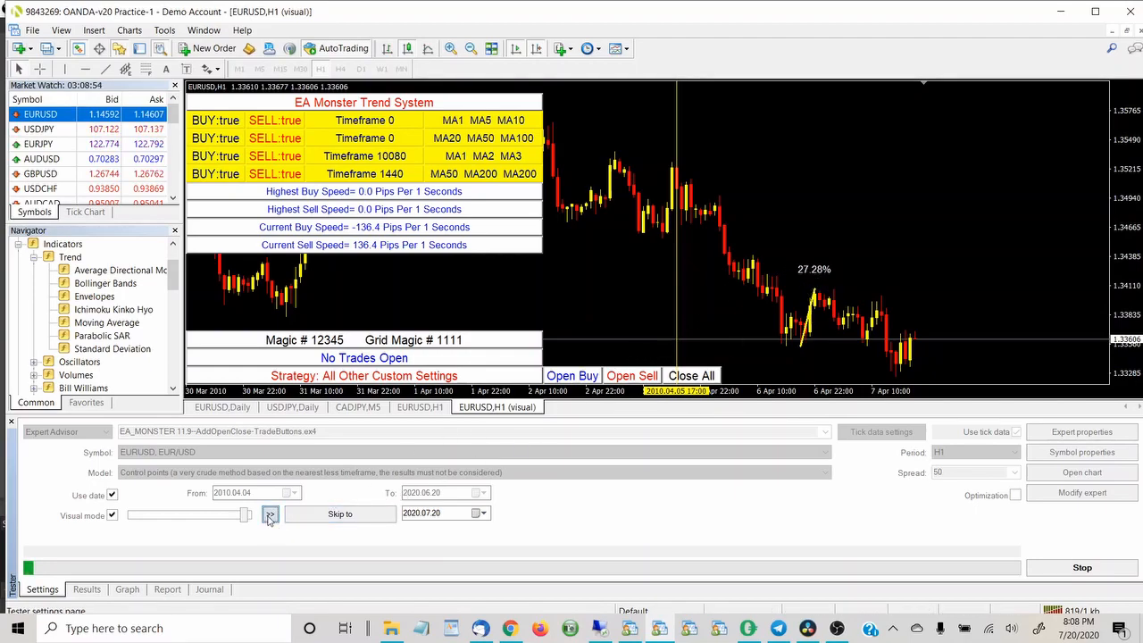
{"action": "left_click", "coordinate": [270, 514]}
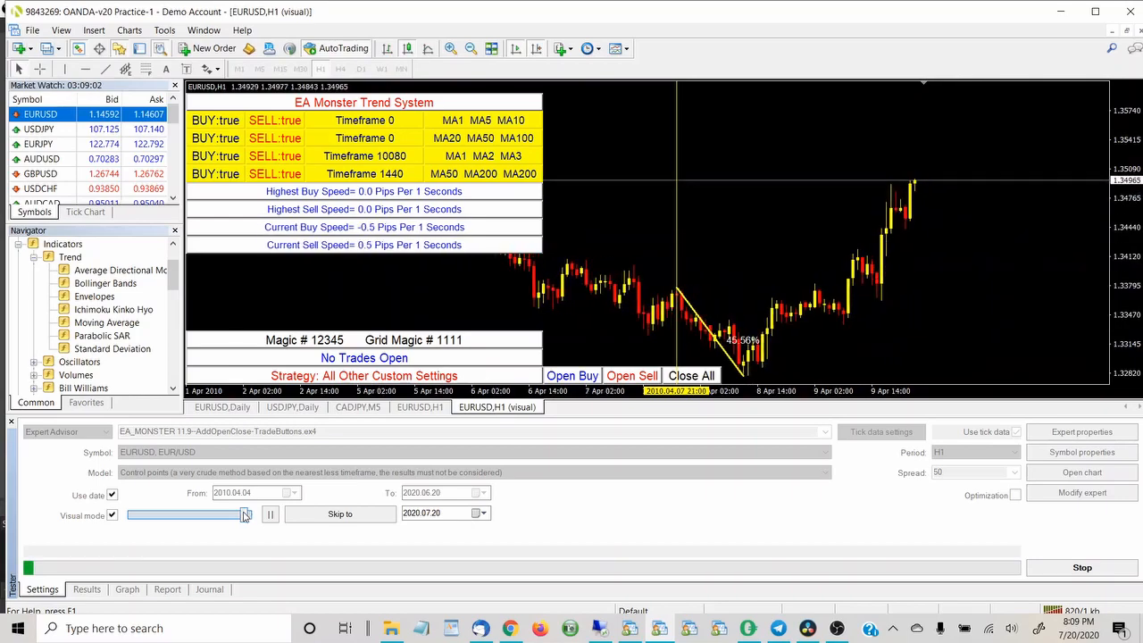
{"action": "left_click", "coordinate": [269, 515]}
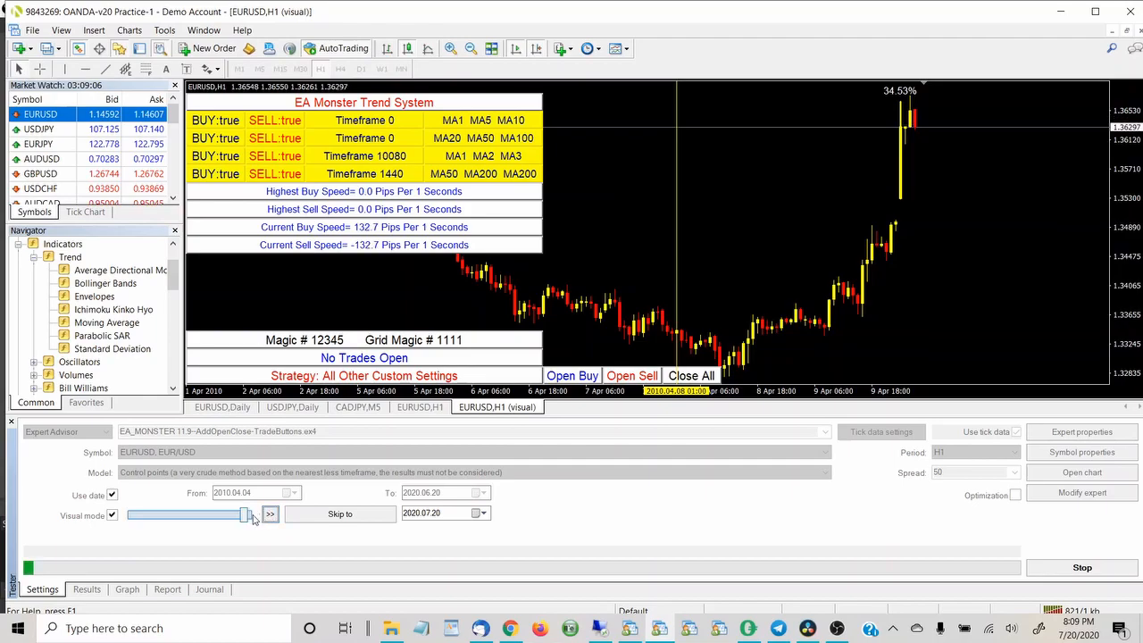
{"action": "left_click", "coordinate": [270, 514]}
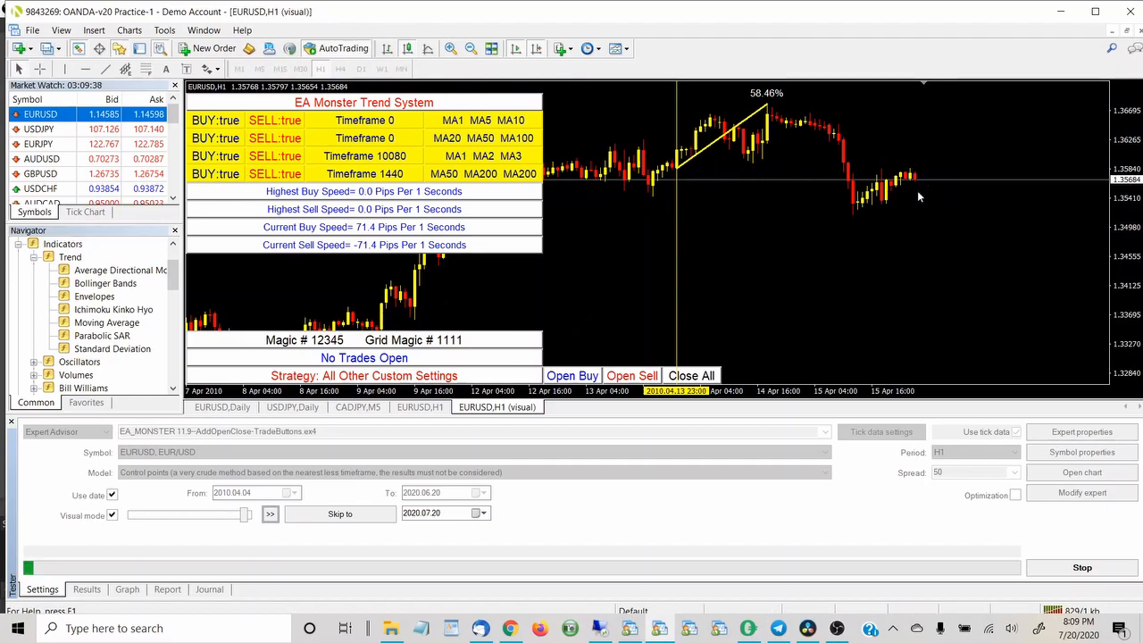
{"action": "mouse_move", "coordinate": [685, 175]}
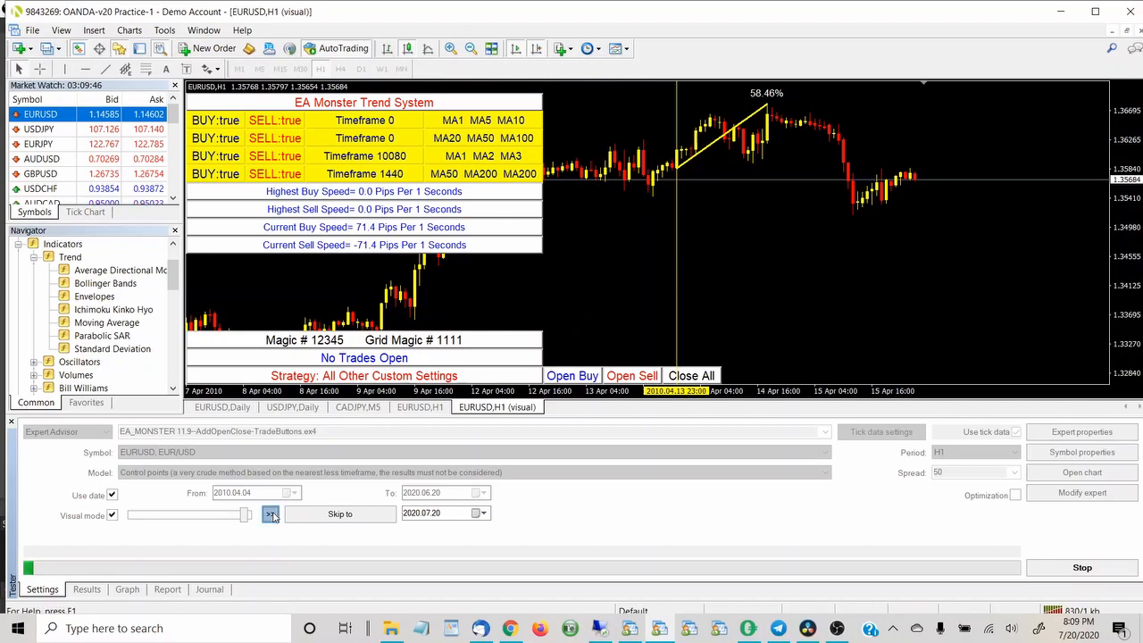
Step: Replay the backtest in short play/pause bursts to about 22 April 2010, ending paused at 30.71%
{"action": "left_click", "coordinate": [270, 513]}
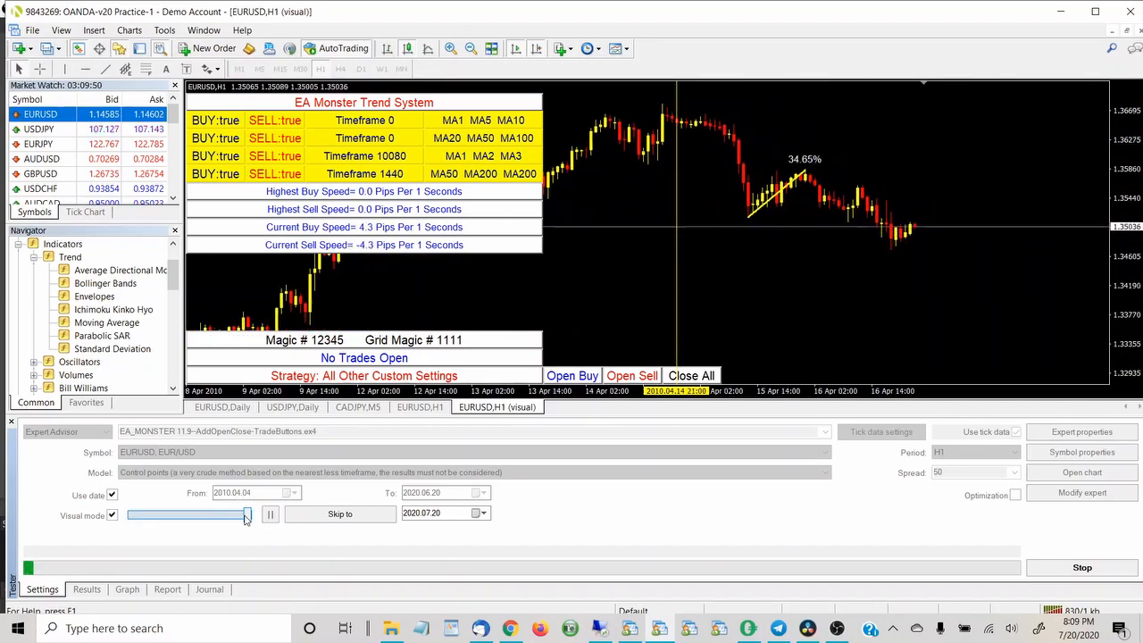
{"action": "left_click", "coordinate": [269, 514]}
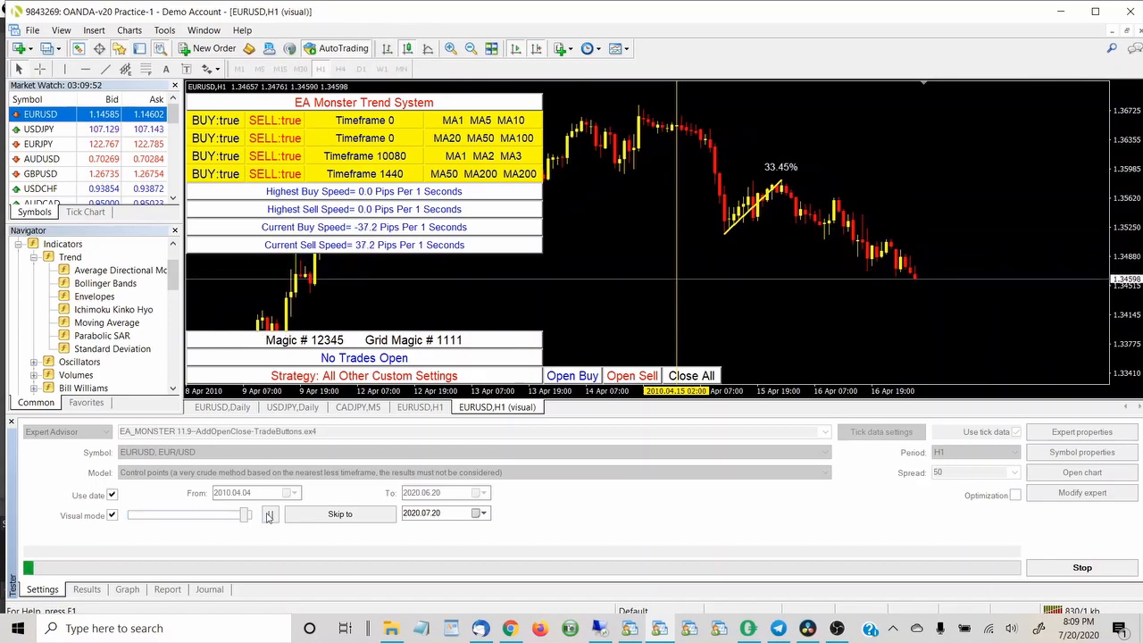
{"action": "left_click", "coordinate": [269, 515]}
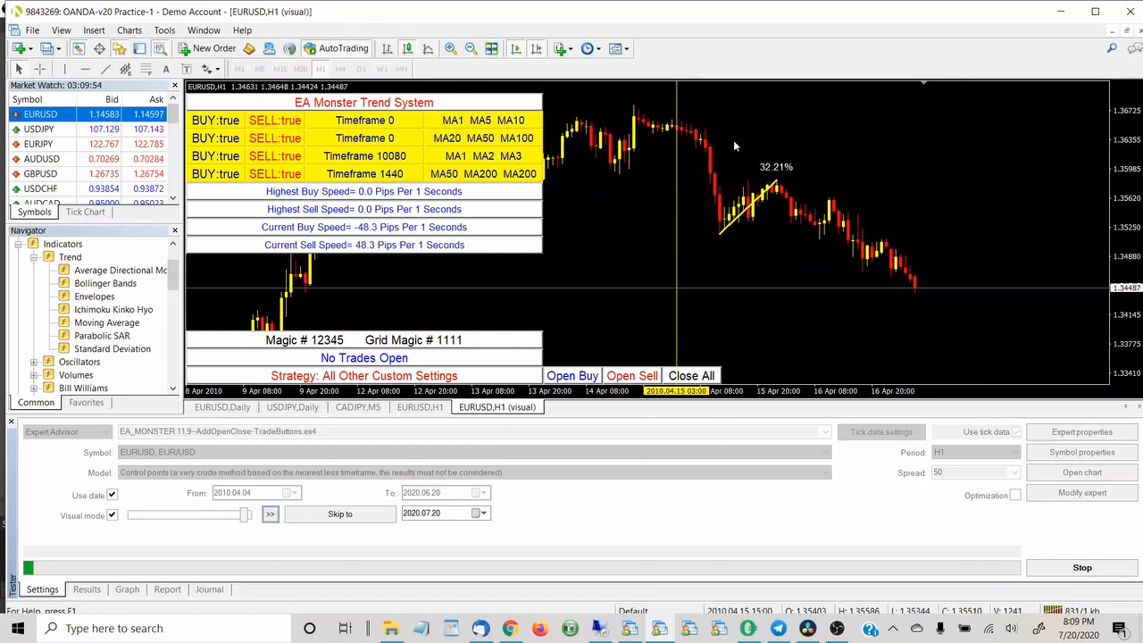
{"action": "mouse_move", "coordinate": [686, 142]}
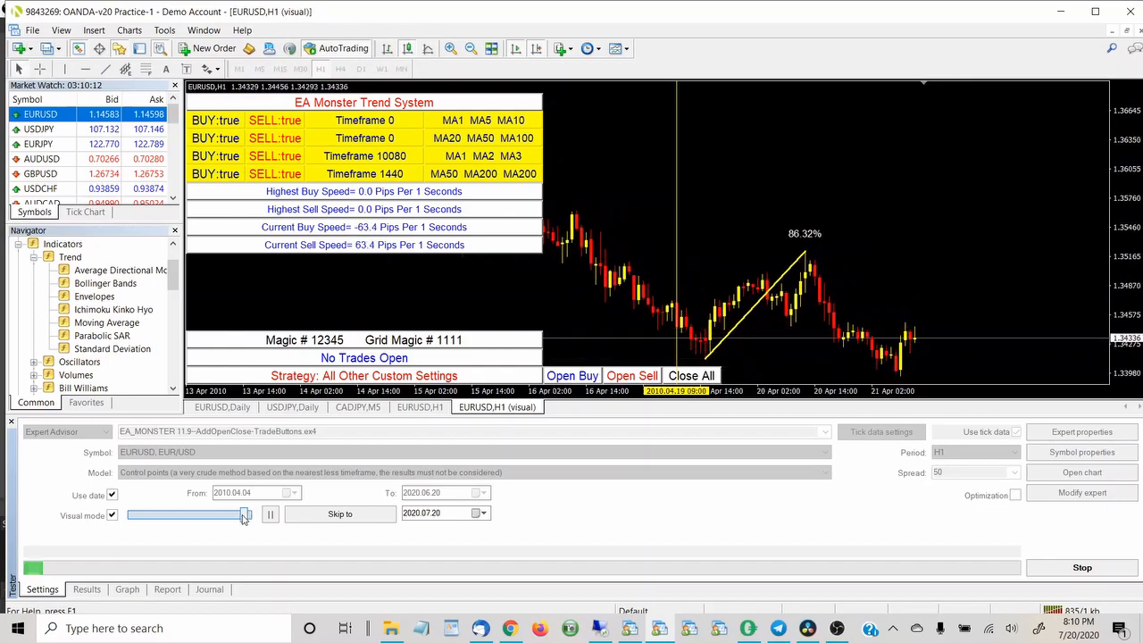
{"action": "left_click", "coordinate": [270, 515]}
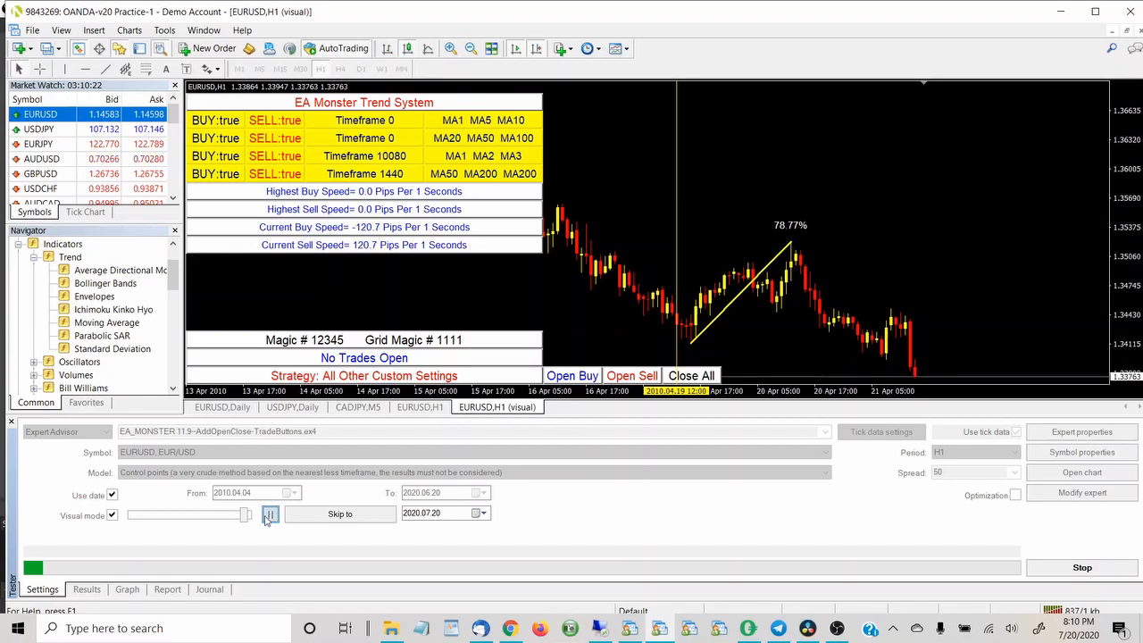
{"action": "left_click", "coordinate": [271, 514]}
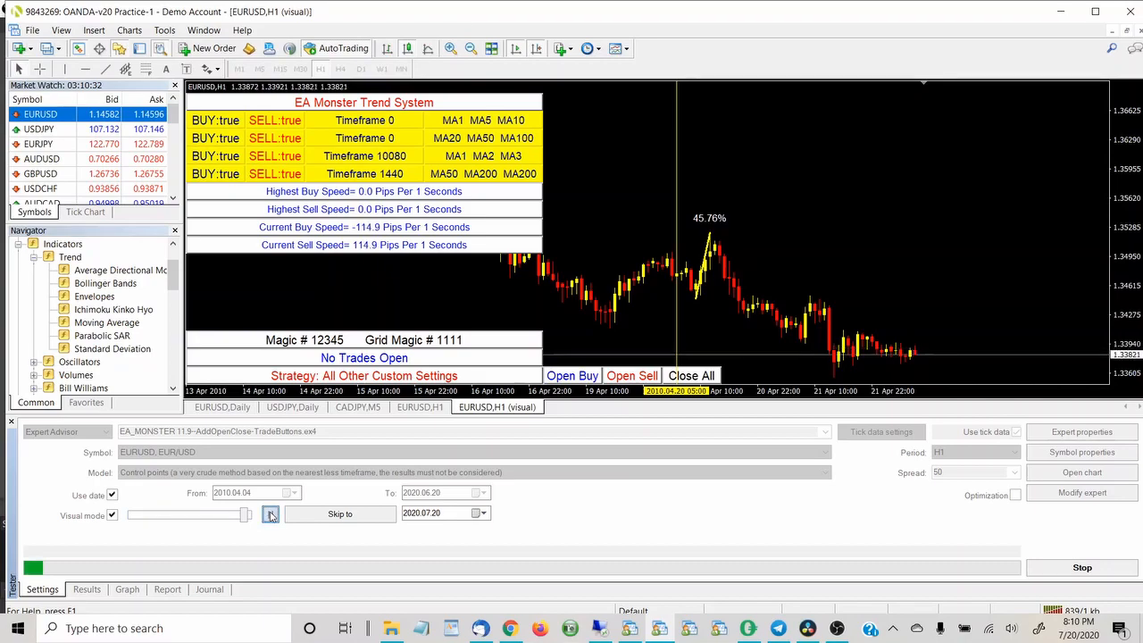
{"action": "left_click", "coordinate": [270, 514]}
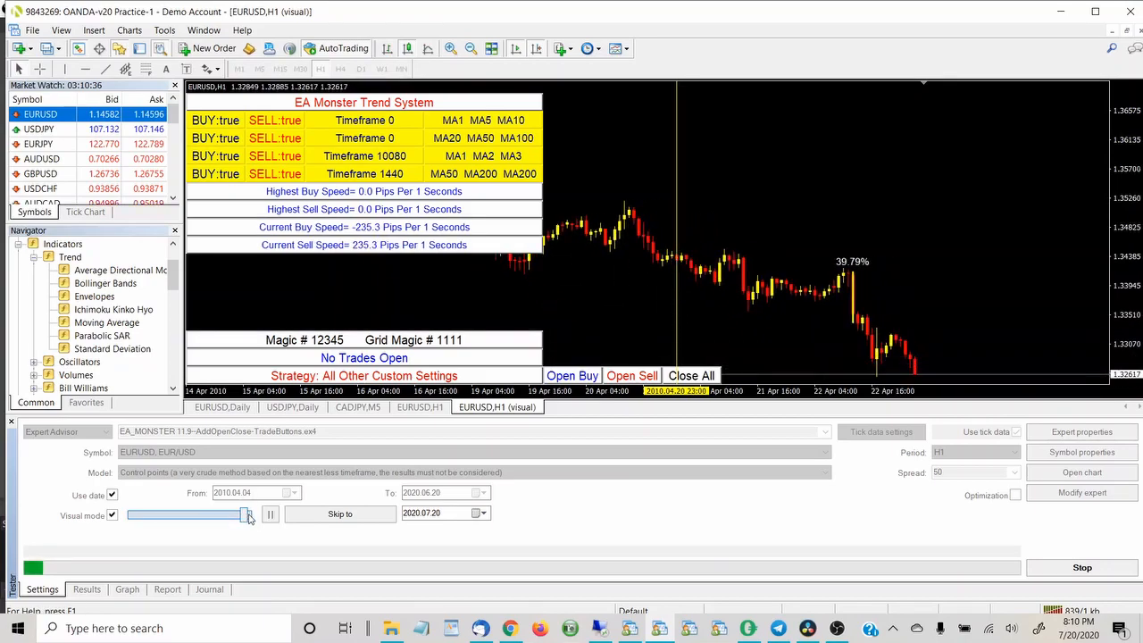
{"action": "left_click", "coordinate": [271, 514]}
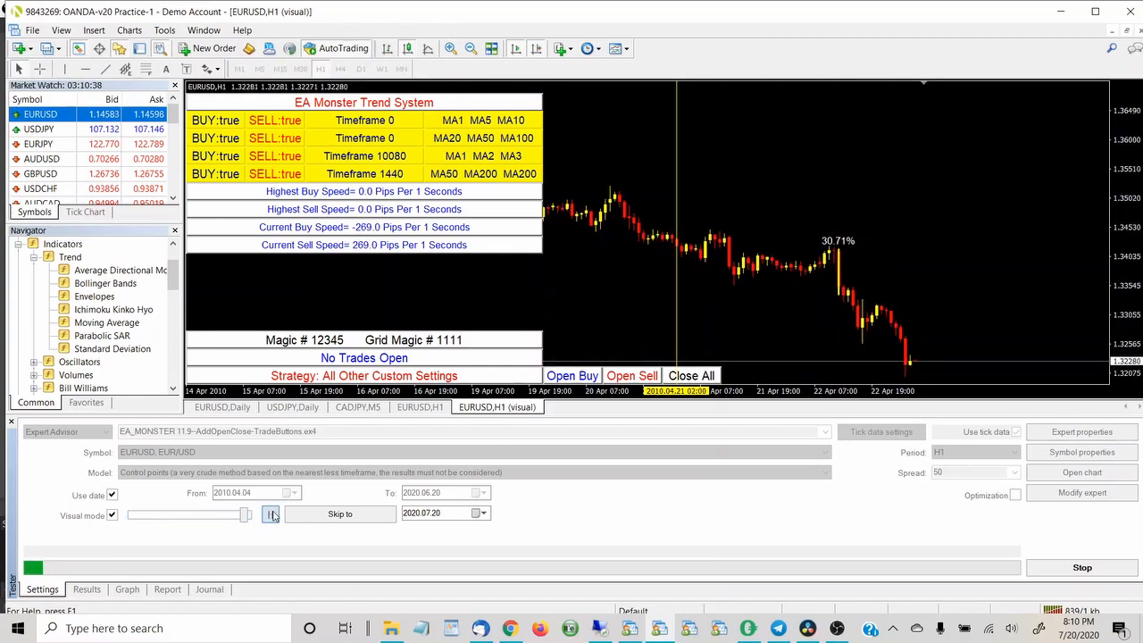
{"action": "left_click", "coordinate": [271, 515]}
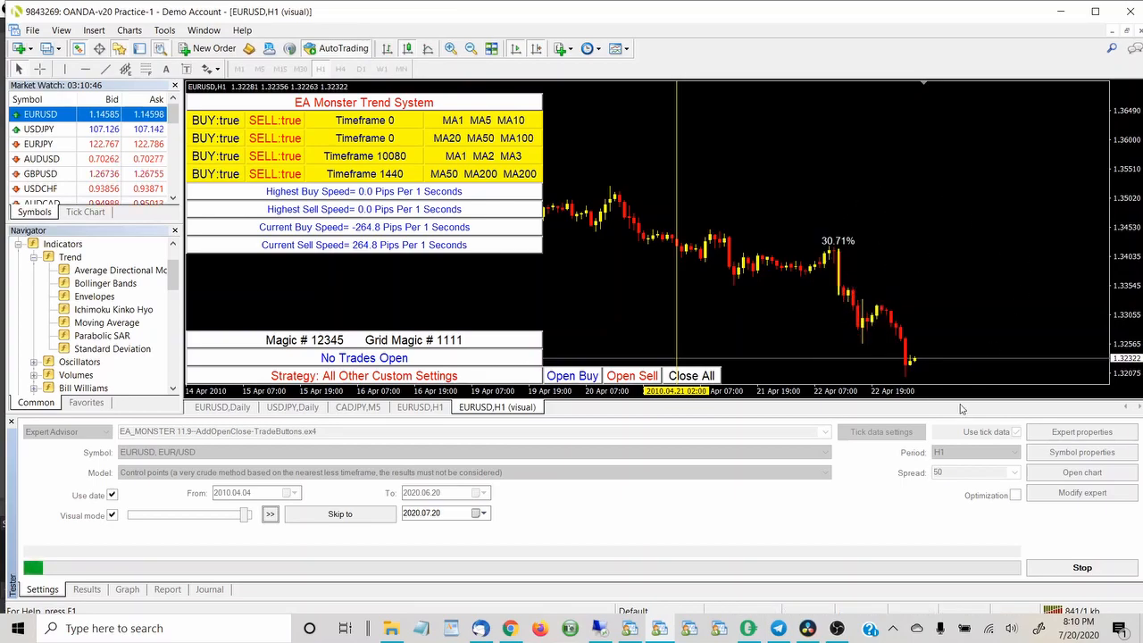
Step: Run the visual test past 22 April into early May 2010, pausing once before resuming
{"action": "left_click", "coordinate": [270, 514]}
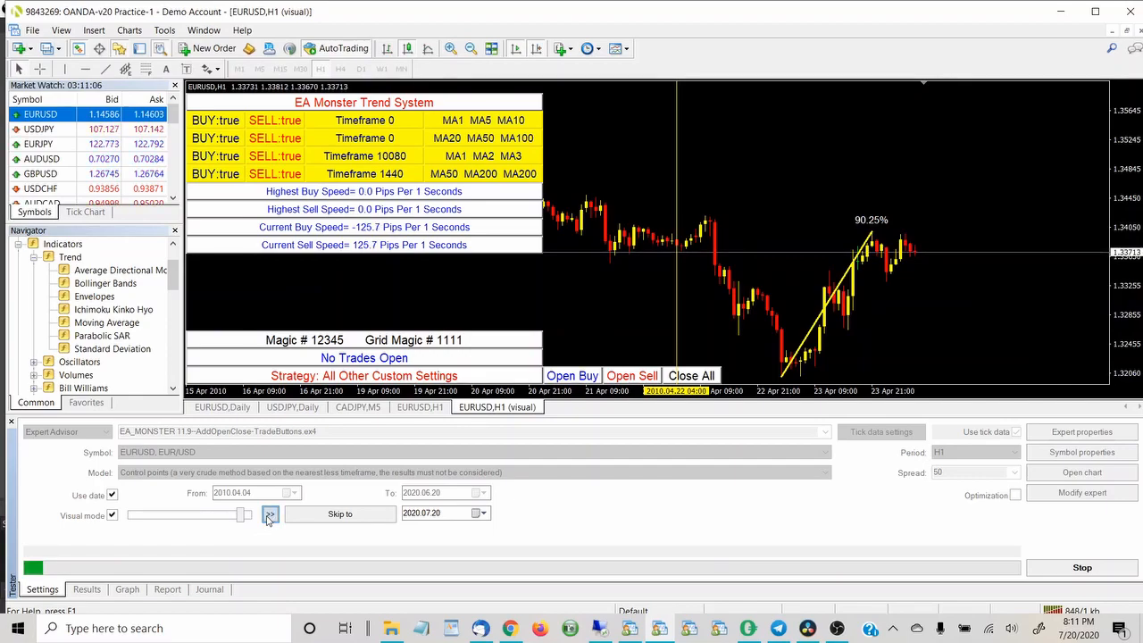
{"action": "left_click", "coordinate": [269, 514]}
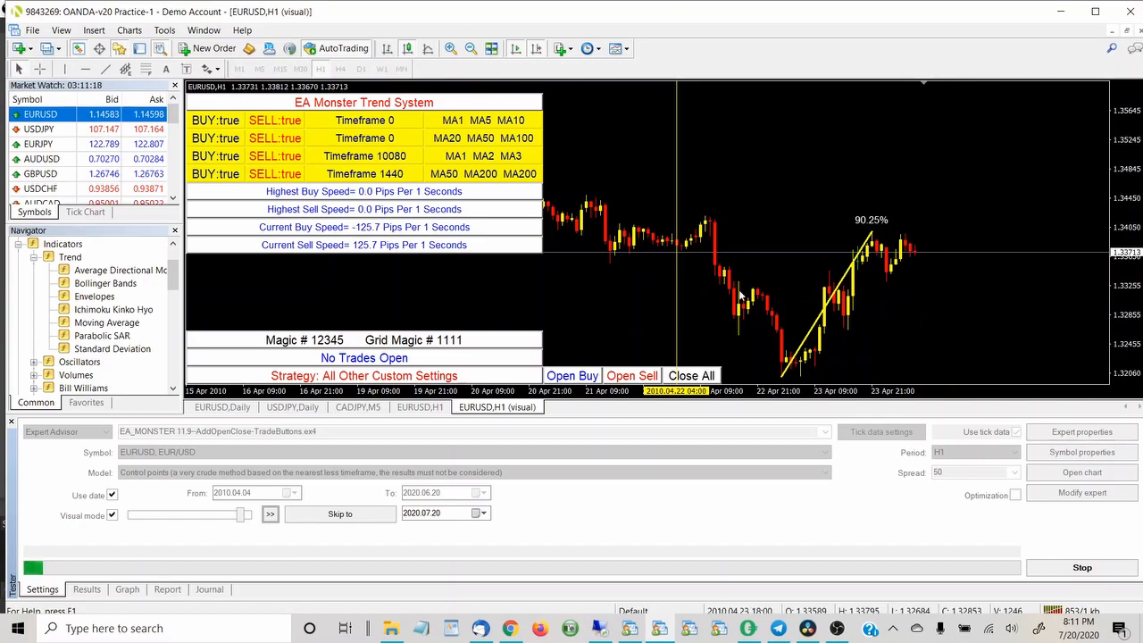
{"action": "left_click", "coordinate": [271, 514]}
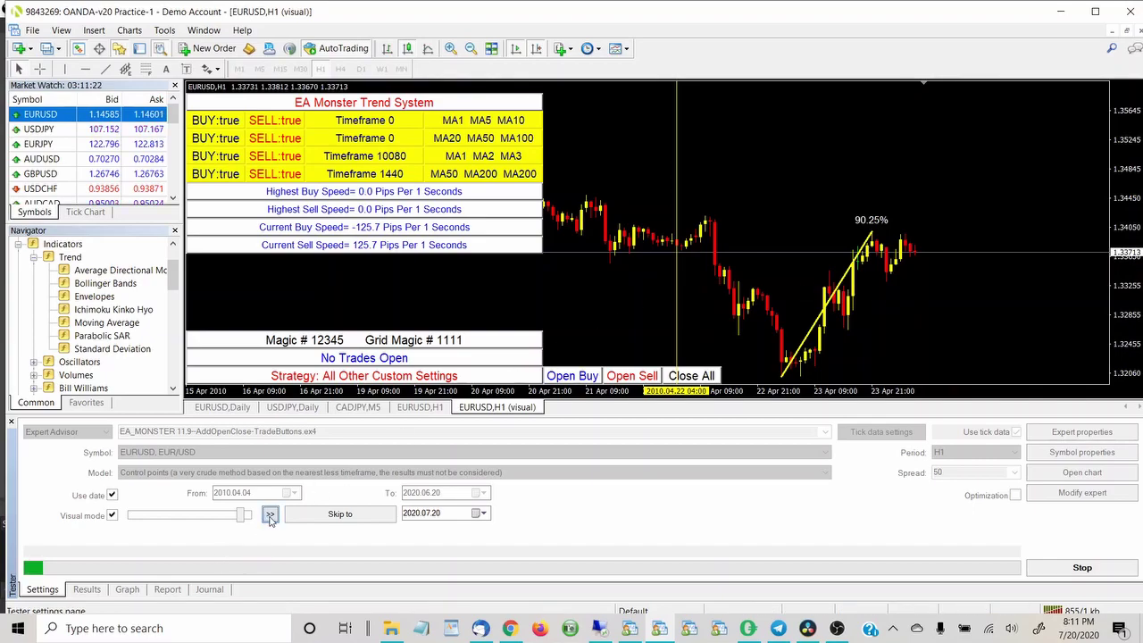
{"action": "left_click", "coordinate": [271, 515]}
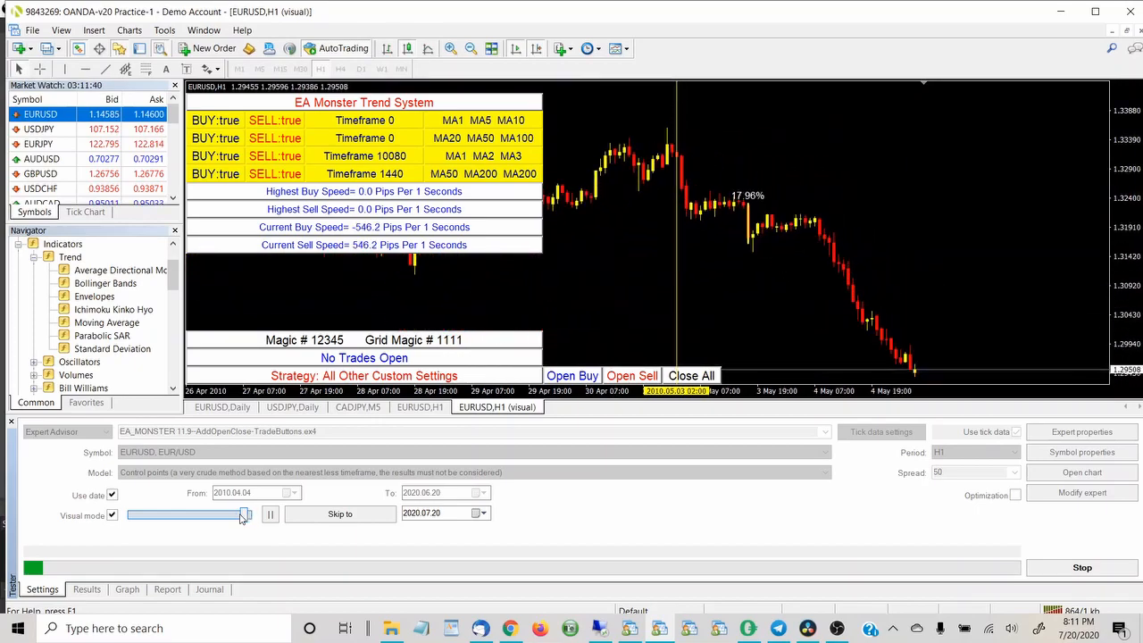
Step: Pause the replay around 5 May 2010 with the 20.28% drawdown label, then toggle playback again
{"action": "left_click", "coordinate": [270, 515]}
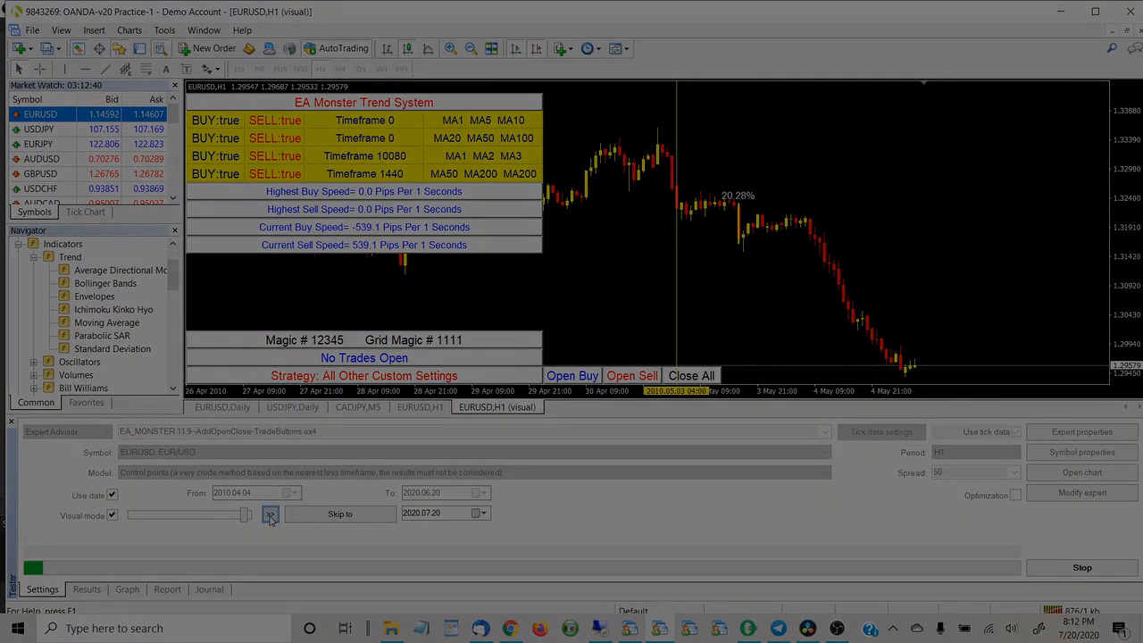
{"action": "left_click", "coordinate": [270, 514]}
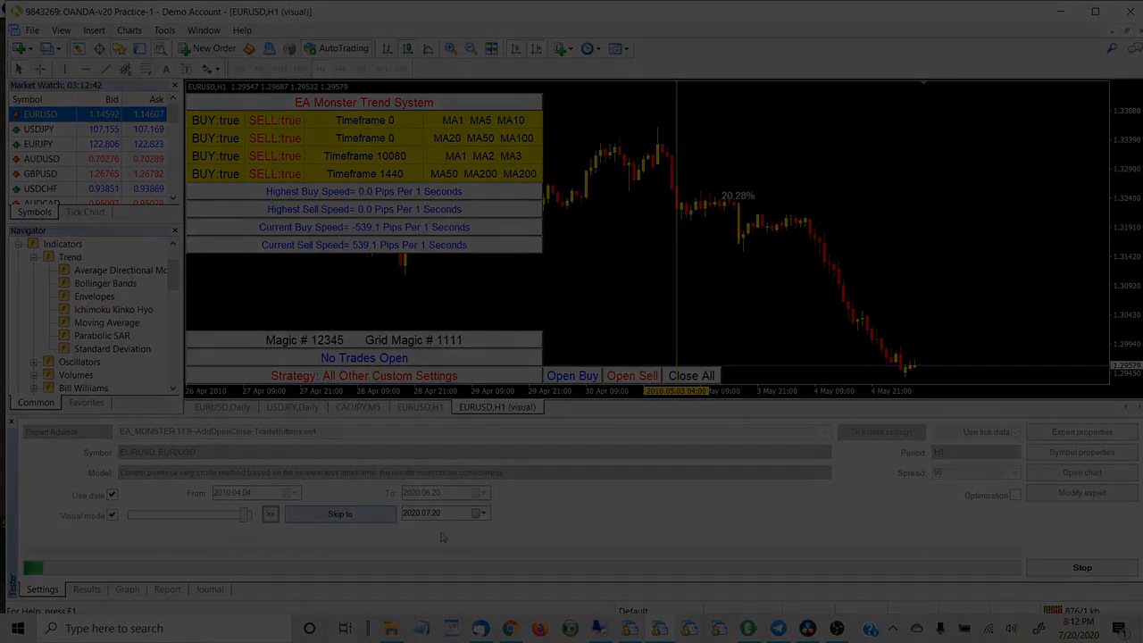